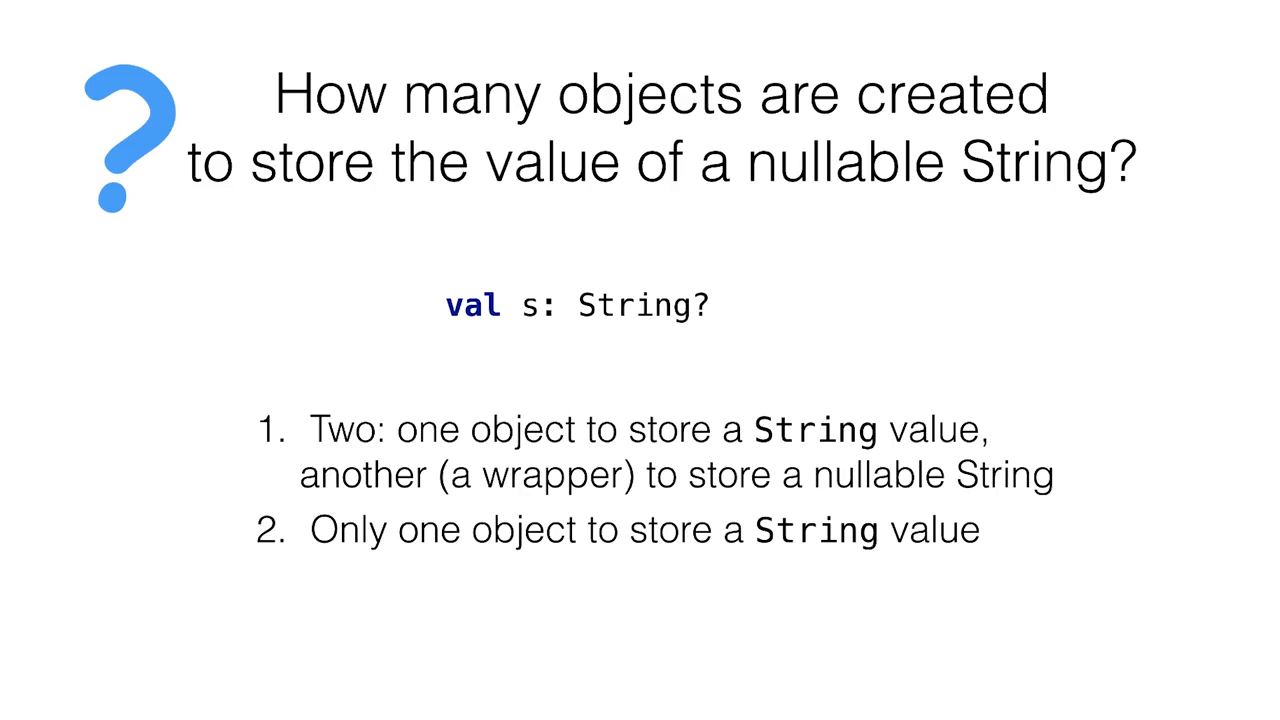
left_click(624, 530)
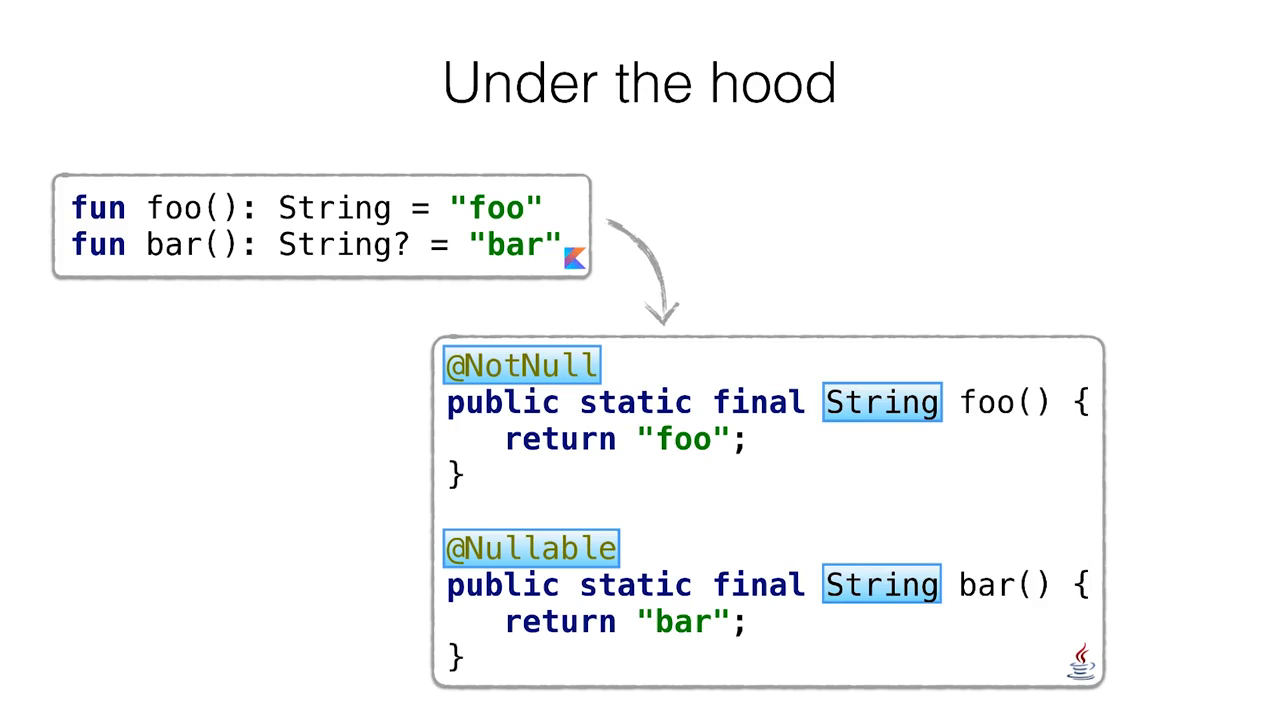
key("Right")
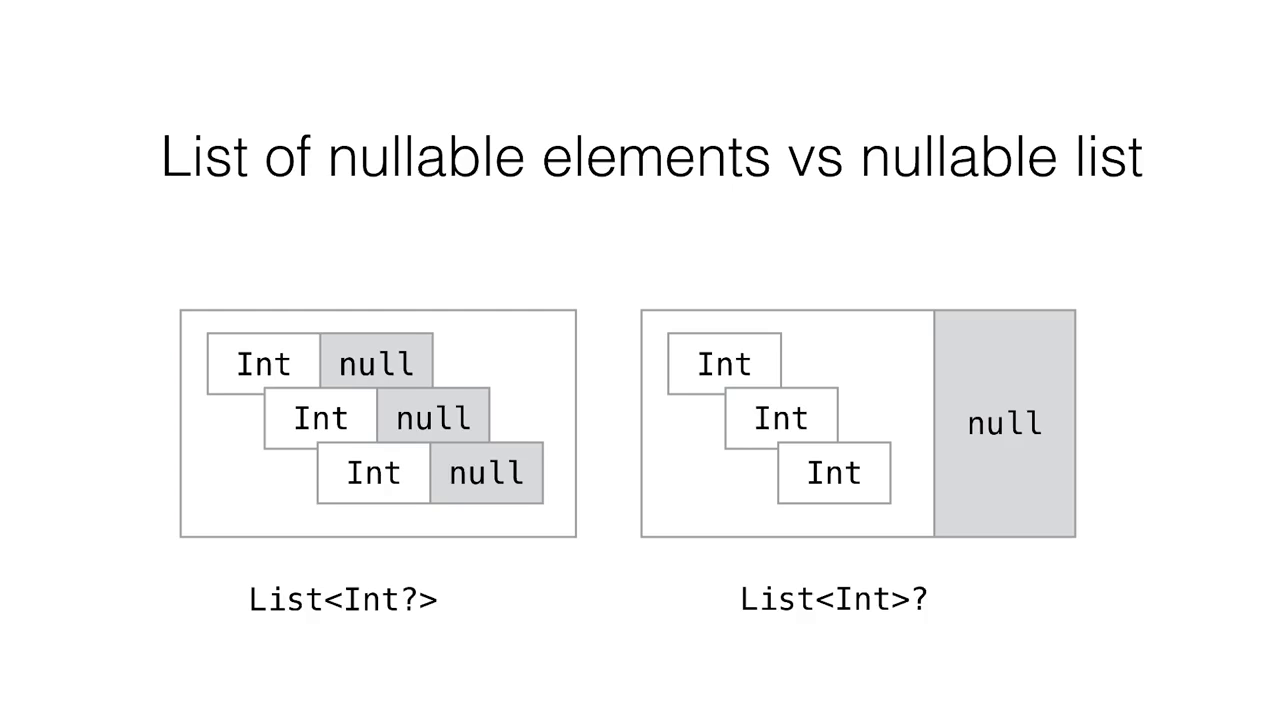
key("Right")
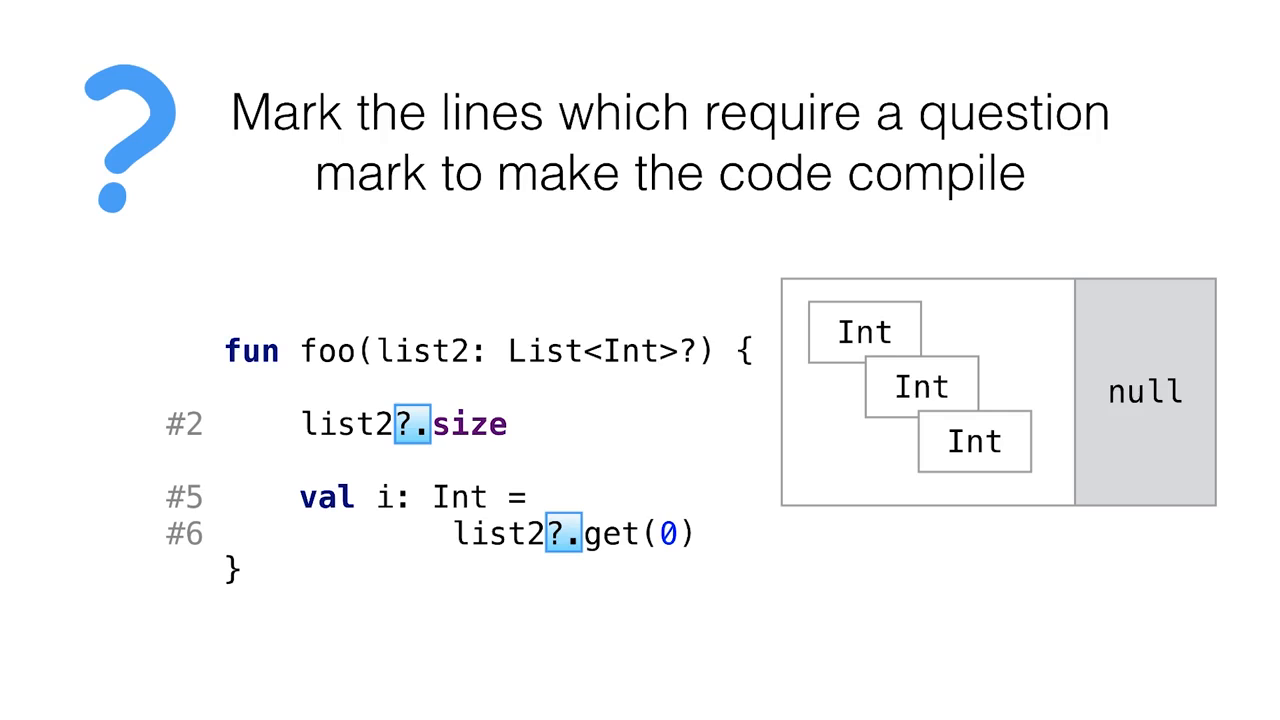
left_click(576, 536)
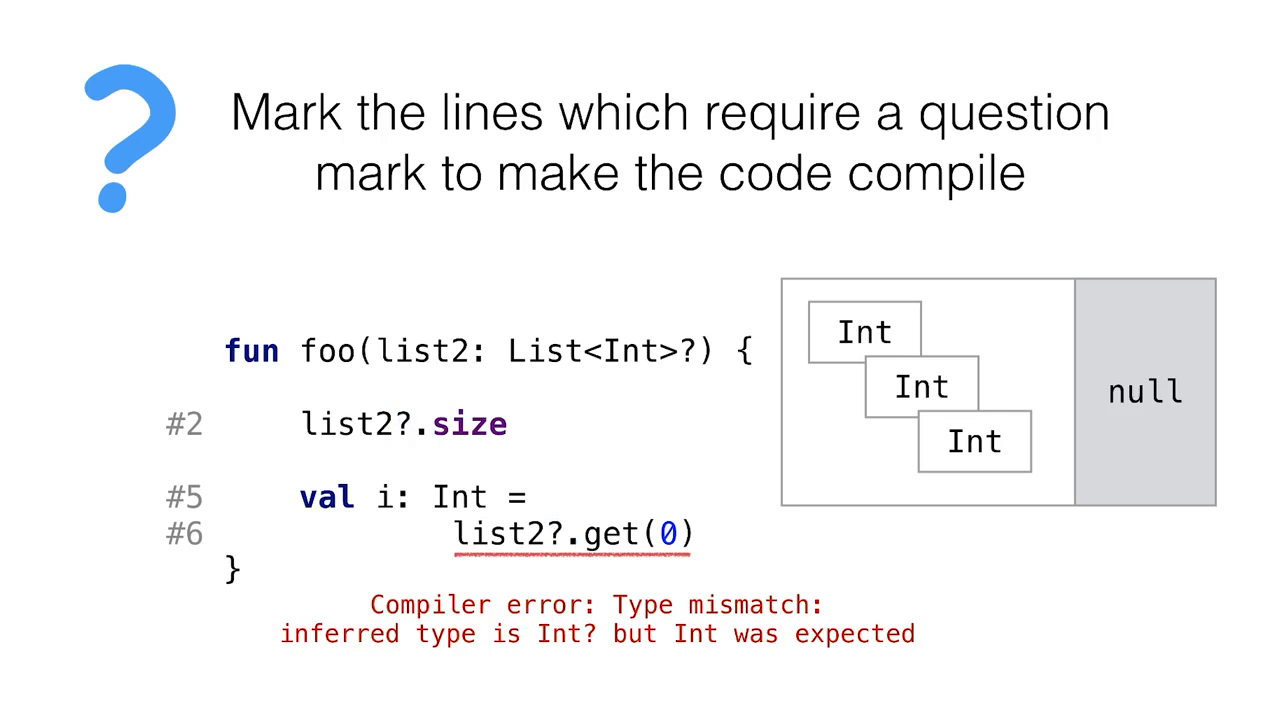